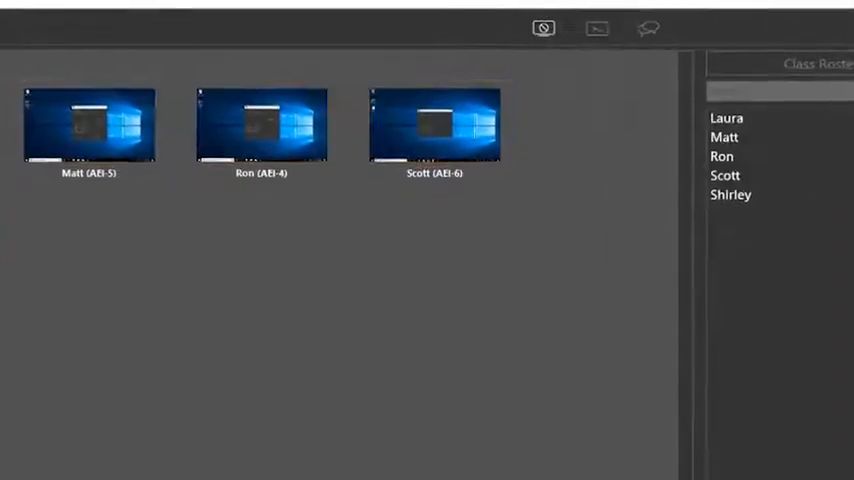
Send the YouTube website address to all five selected student devices.
{"action": "left_click", "coordinate": [587, 27]}
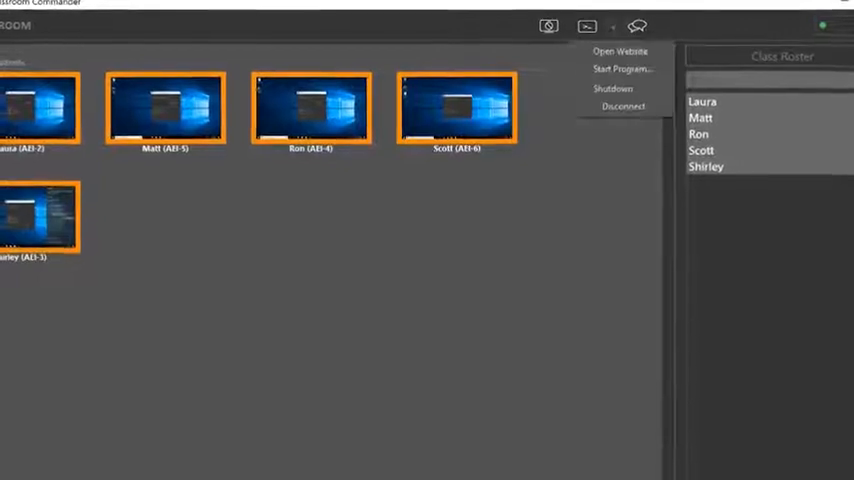
{"action": "left_click", "coordinate": [620, 51]}
{"action": "type", "text": "http://YouTube.co"}
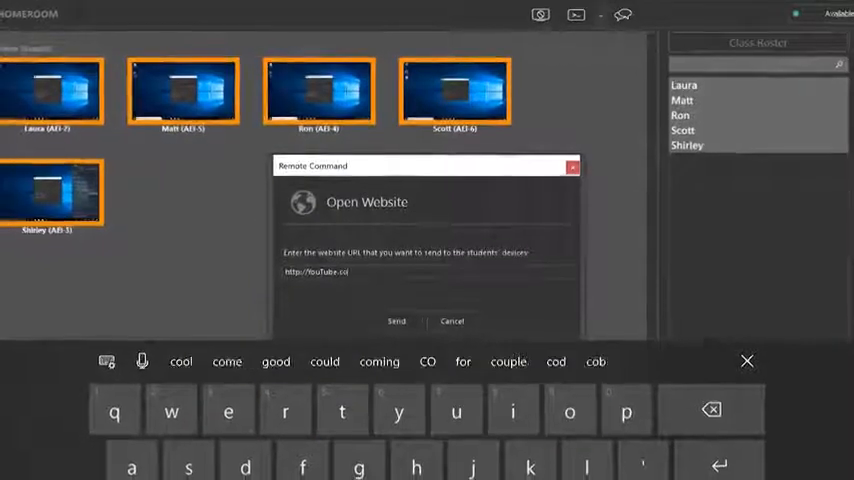
{"action": "left_click", "coordinate": [396, 321]}
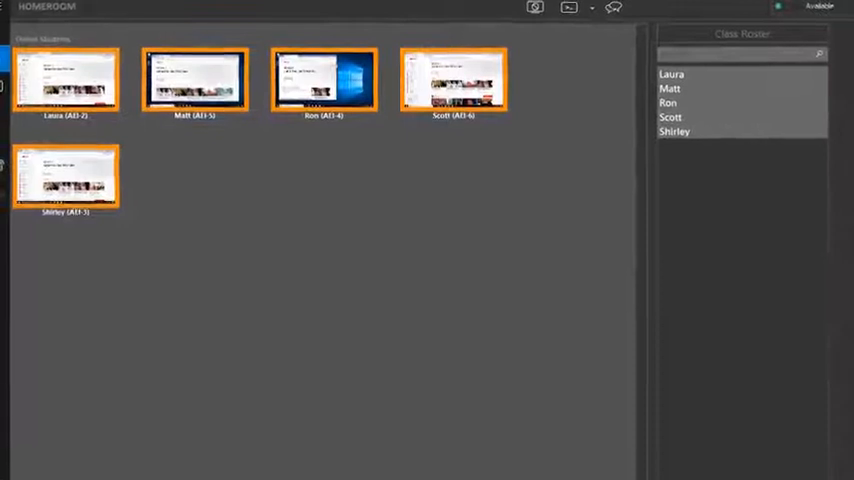
{"action": "left_click", "coordinate": [591, 25]}
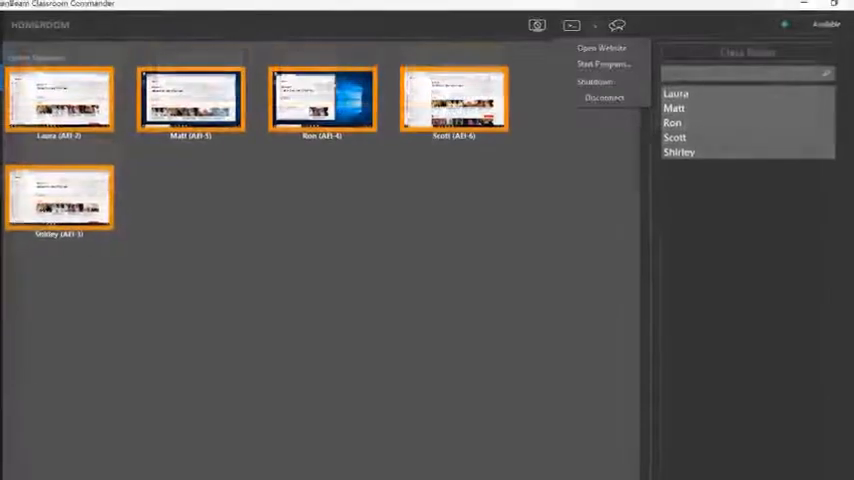
Start a program remotely on the student devices using Start Program.
{"action": "left_click", "coordinate": [601, 64]}
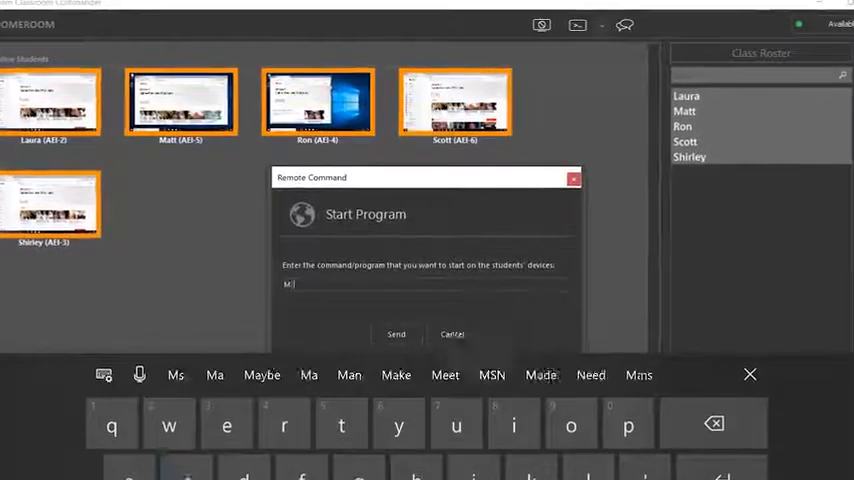
{"action": "left_click", "coordinate": [451, 334]}
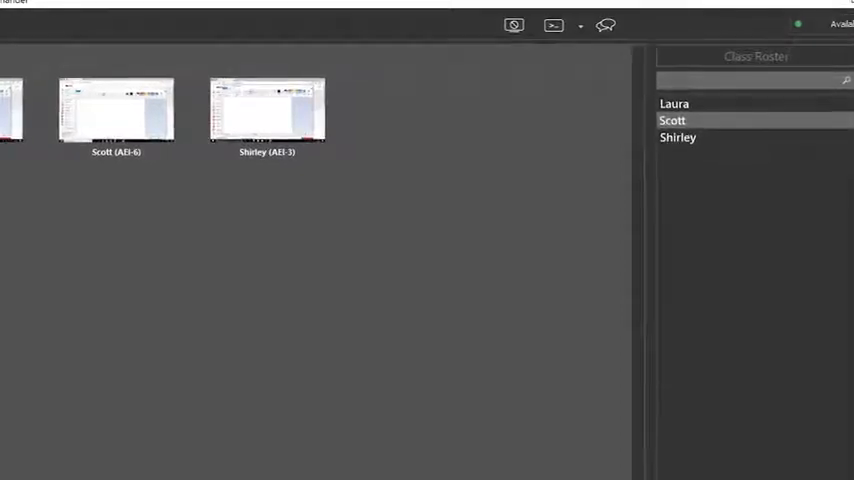
Open a chat with one selected student's device and start typing 'Presentati'.
{"action": "left_click", "coordinate": [115, 110]}
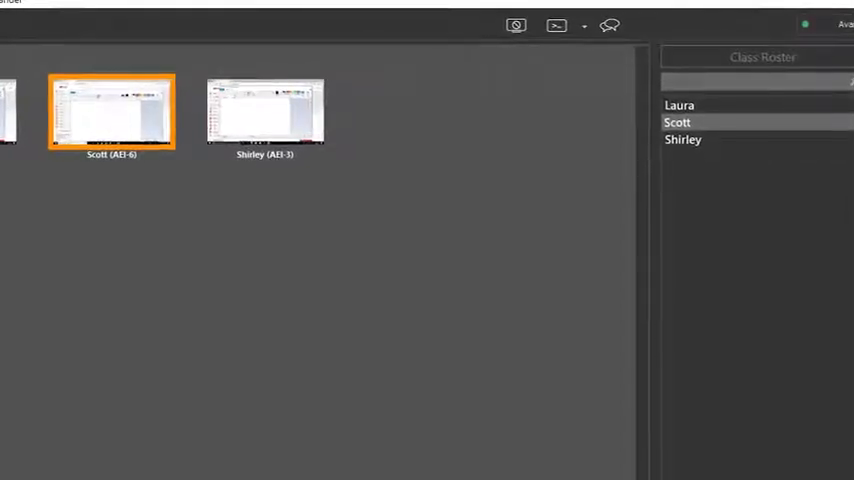
{"action": "left_click", "coordinate": [610, 25]}
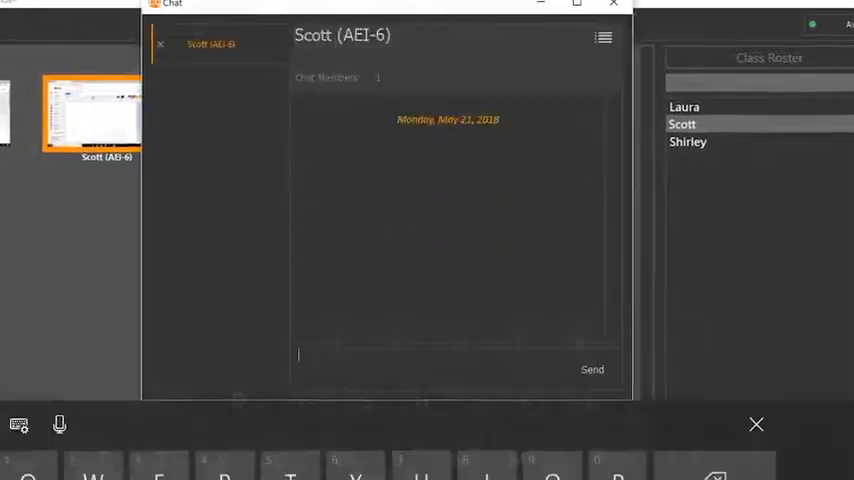
{"action": "type", "text": "Presentati"}
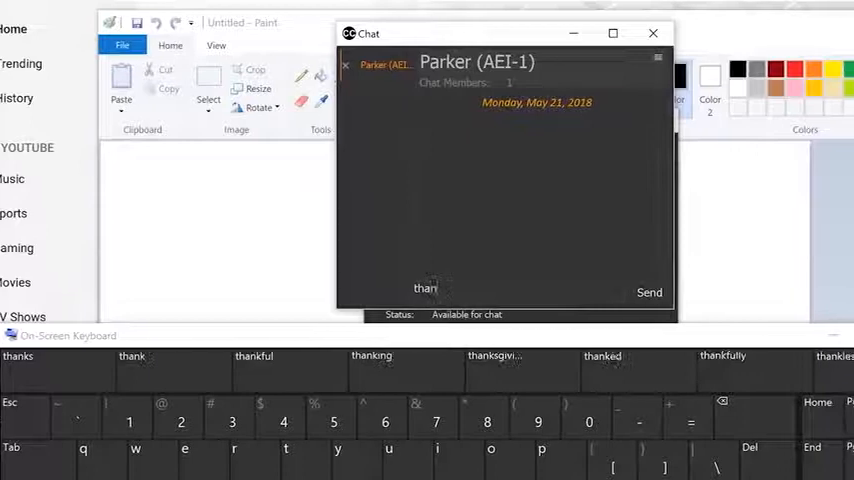
Send the reply 'thanks' from the student's device to the teacher.
{"action": "left_click", "coordinate": [649, 292]}
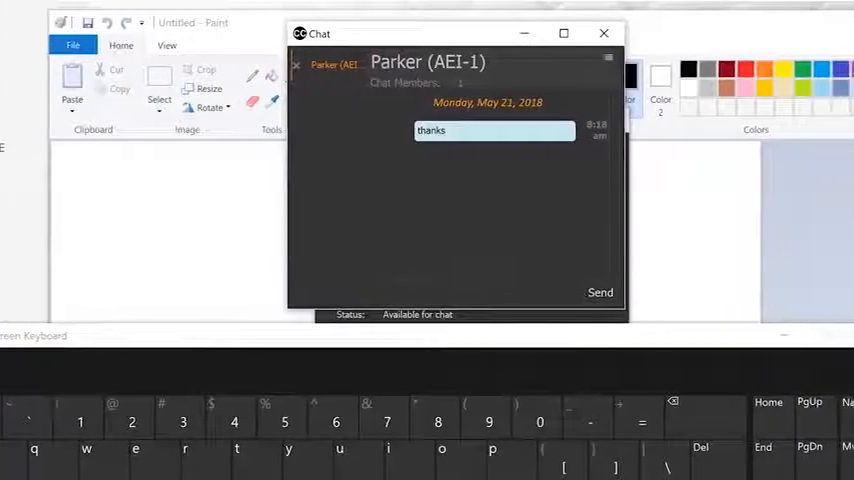